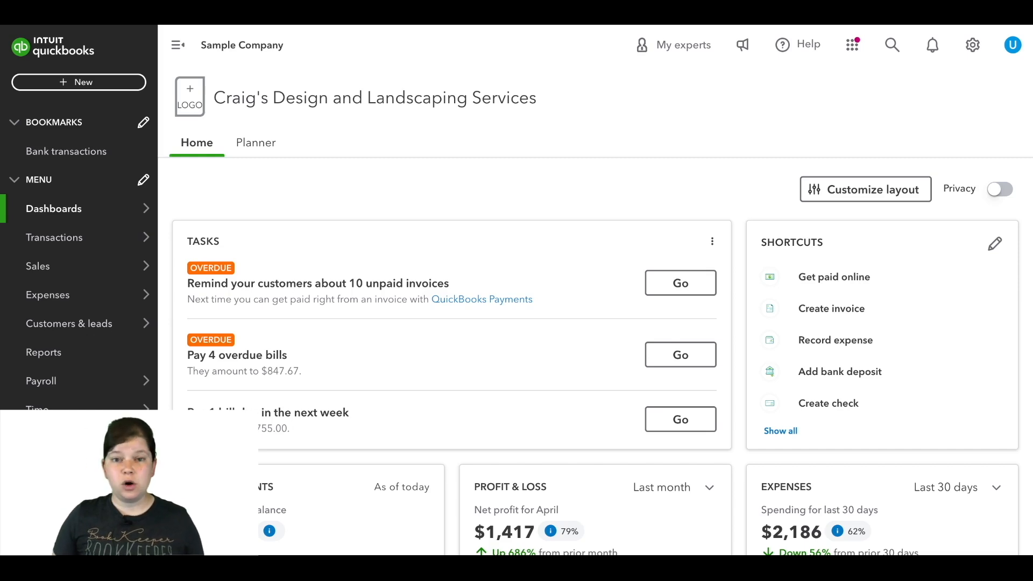
Show the Expenses flyout listing Expenses, Bills, Vendors, Contractors and Mileage.
{"action": "left_click", "coordinate": [48, 295]}
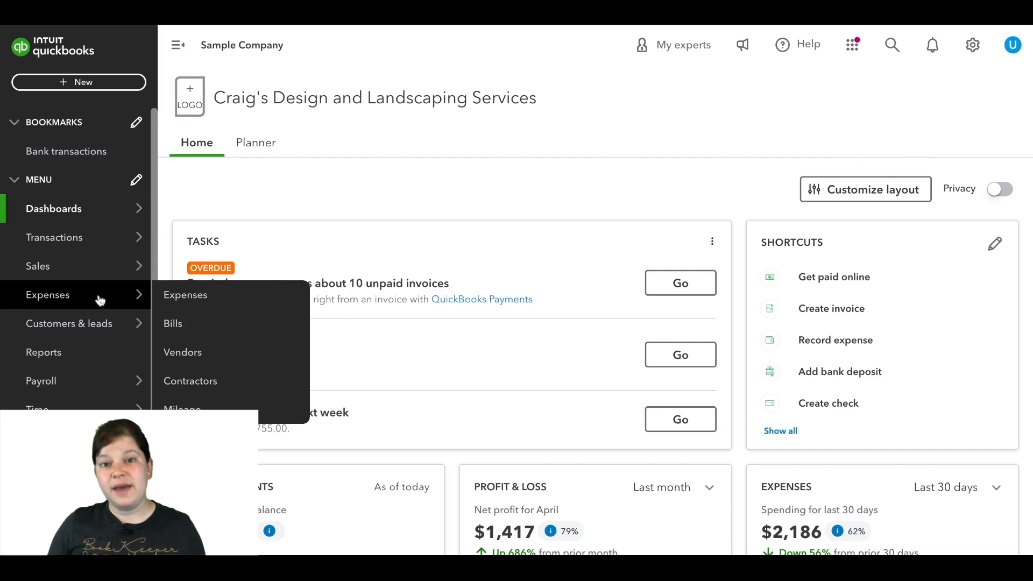
{"action": "mouse_move", "coordinate": [216, 355]}
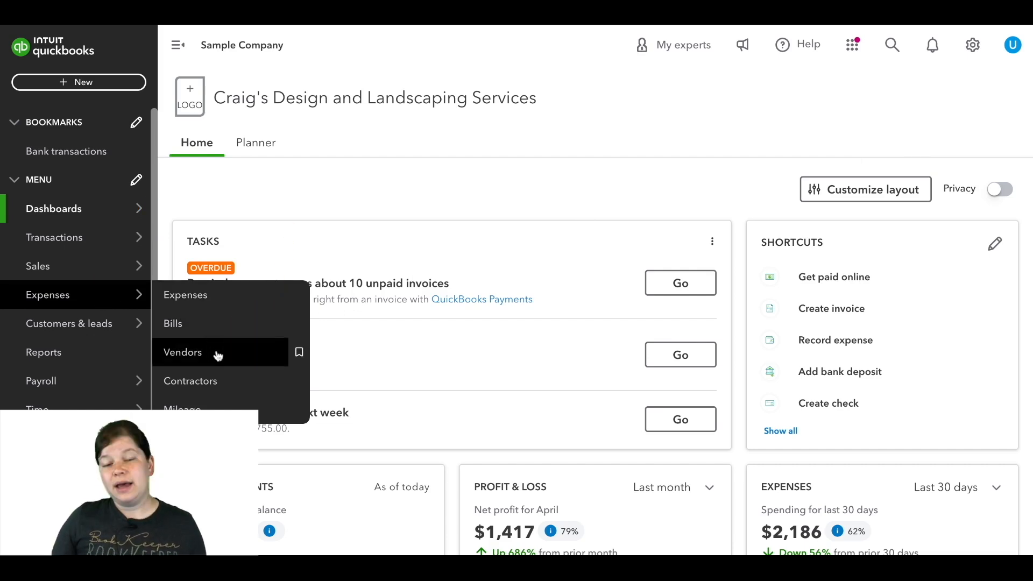
Go to the Vendors list and open Books by Bessie's record and transactions.
{"action": "left_click", "coordinate": [183, 352]}
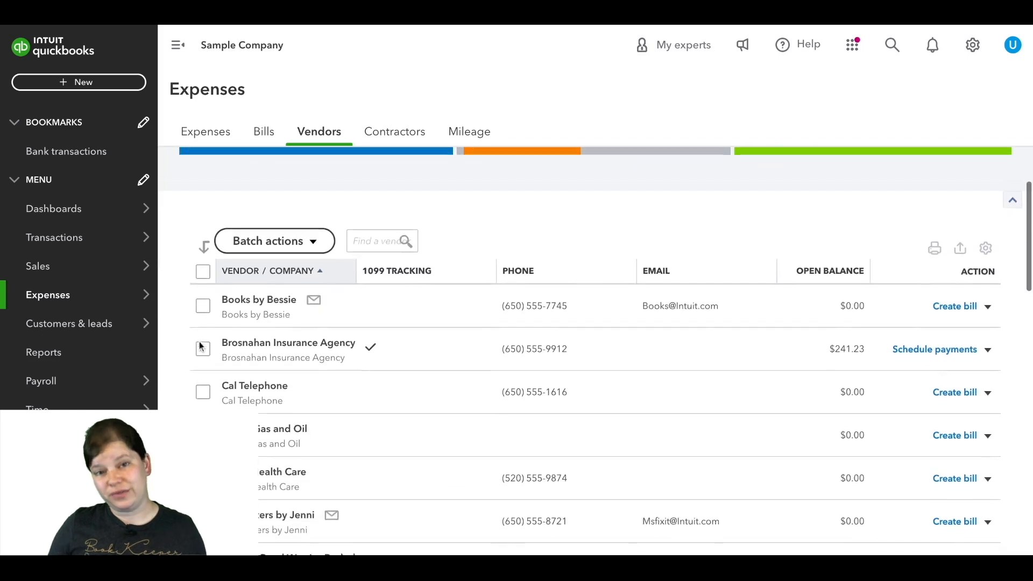
{"action": "scroll", "scroll_direction": "down", "scroll_amount": 3}
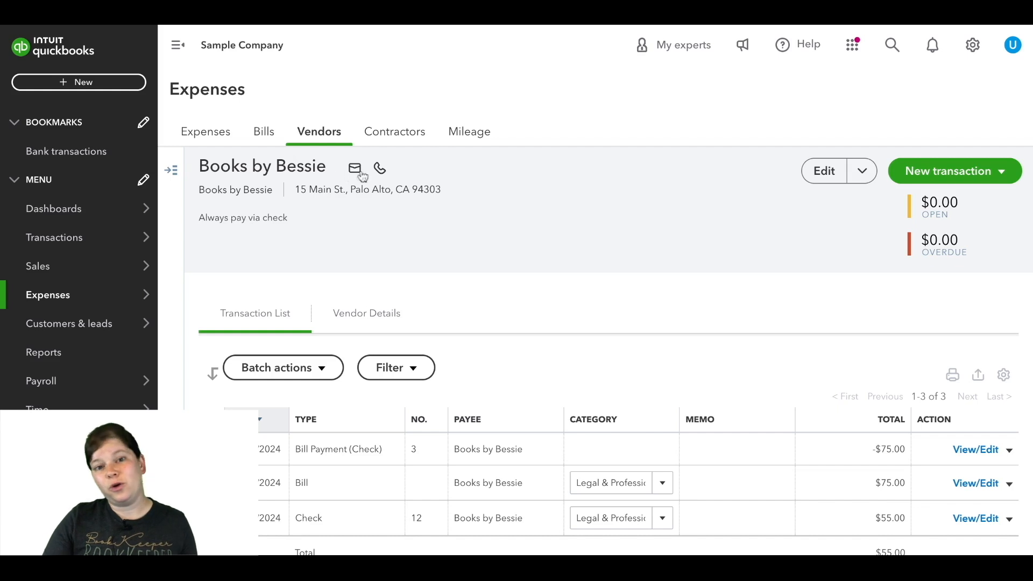
{"action": "mouse_move", "coordinate": [379, 168]}
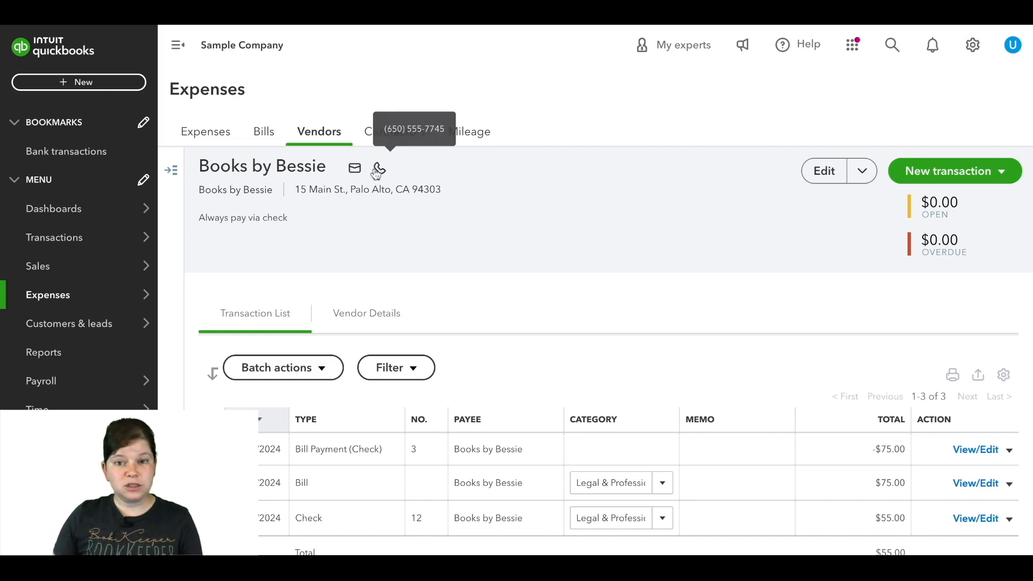
{"action": "mouse_move", "coordinate": [412, 170]}
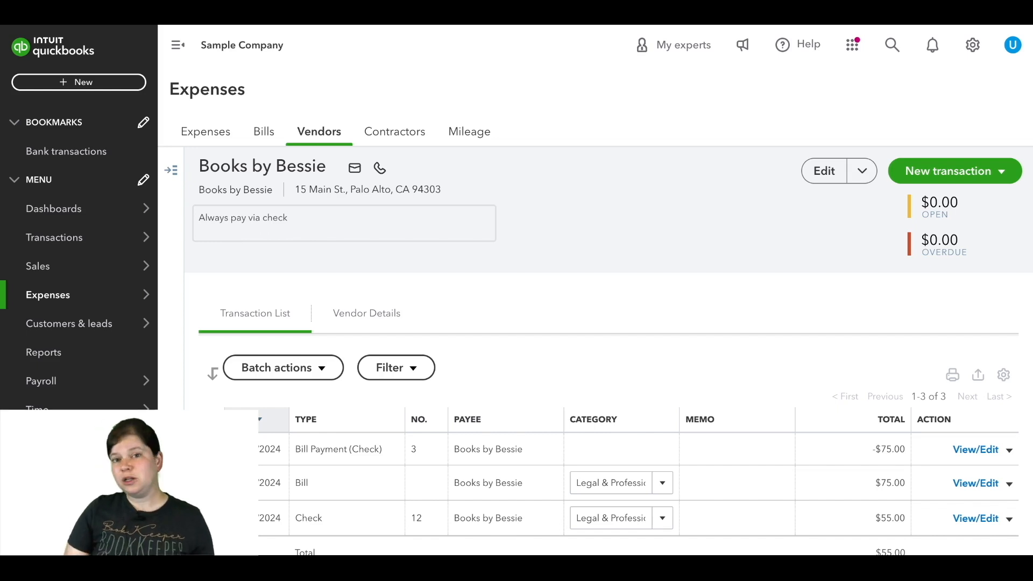
{"action": "scroll", "scroll_direction": "down", "scroll_amount": 3}
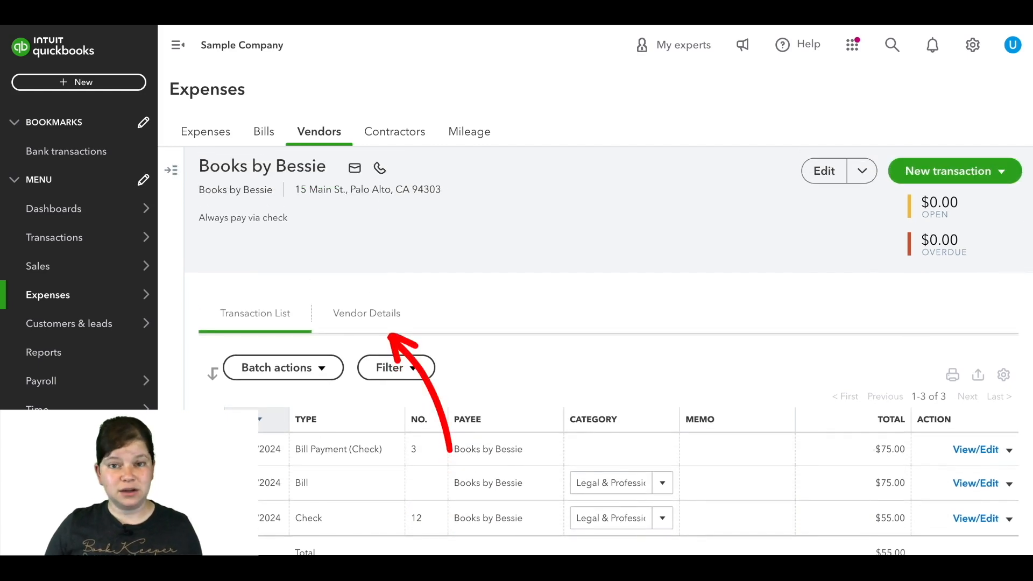
View Books by Bessie's contact and billing details, previewing the edit form without changes.
{"action": "left_click", "coordinate": [367, 313]}
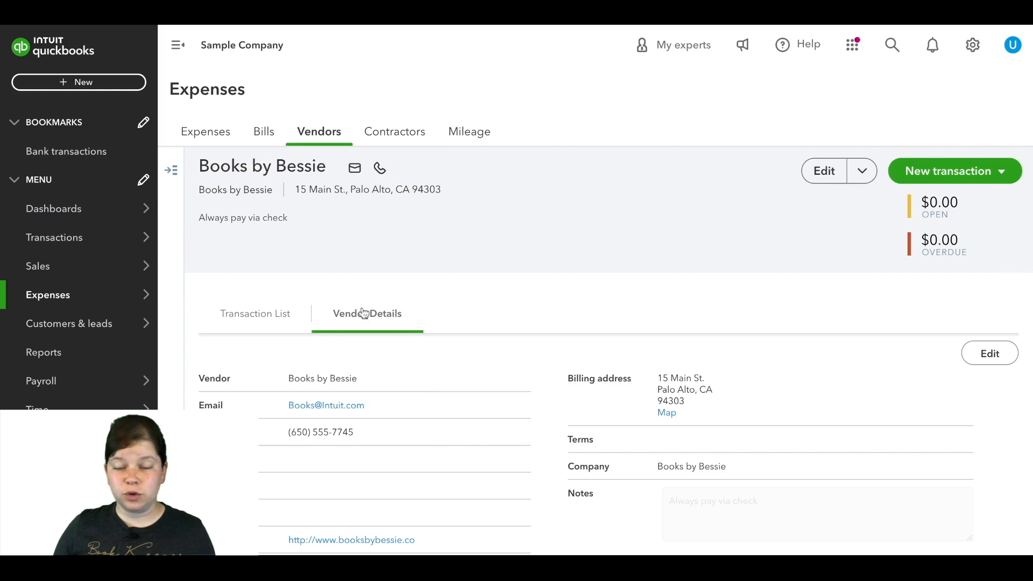
{"action": "scroll", "scroll_direction": "down", "scroll_amount": 3}
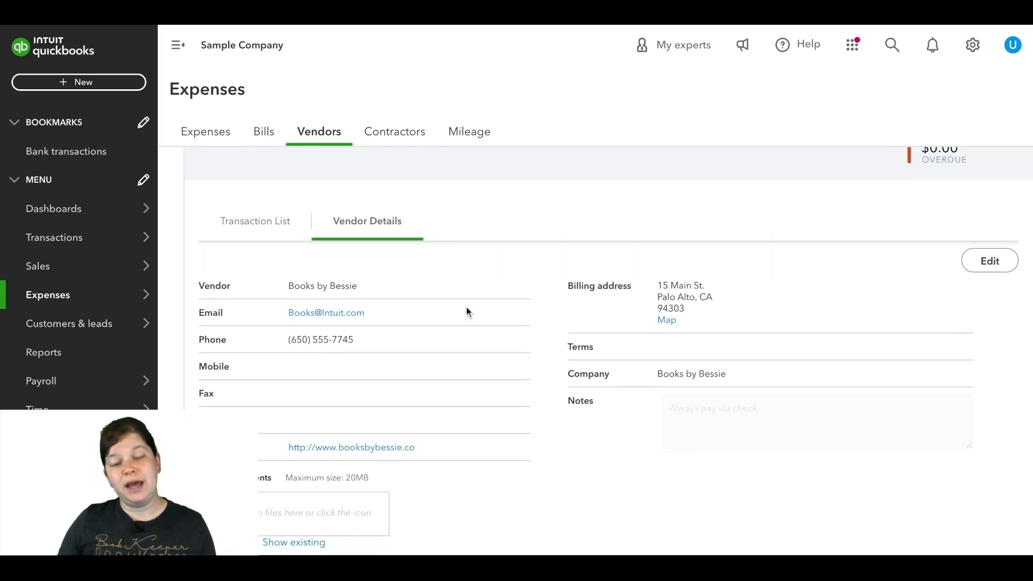
{"action": "mouse_move", "coordinate": [530, 458]}
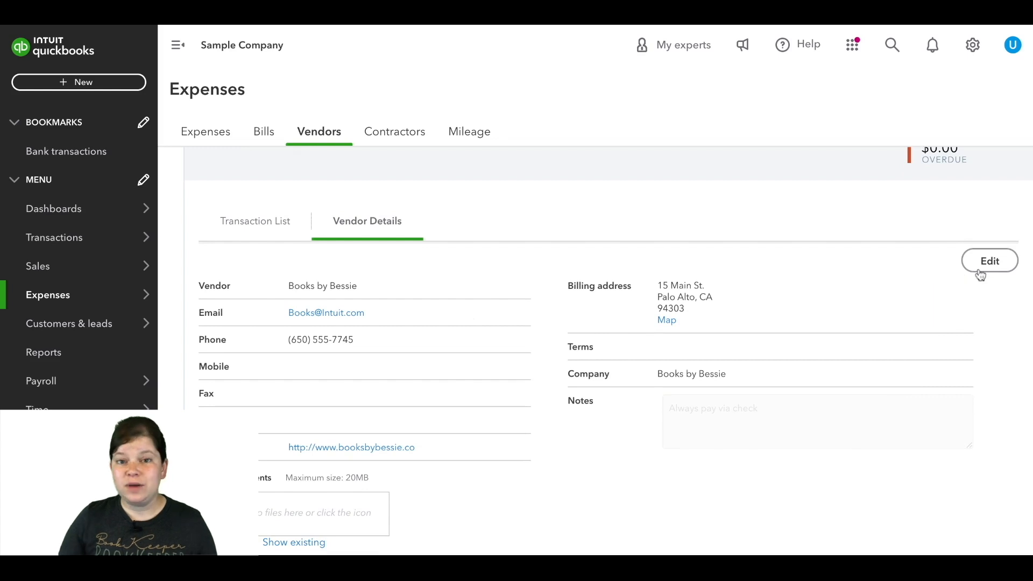
{"action": "left_click", "coordinate": [989, 261]}
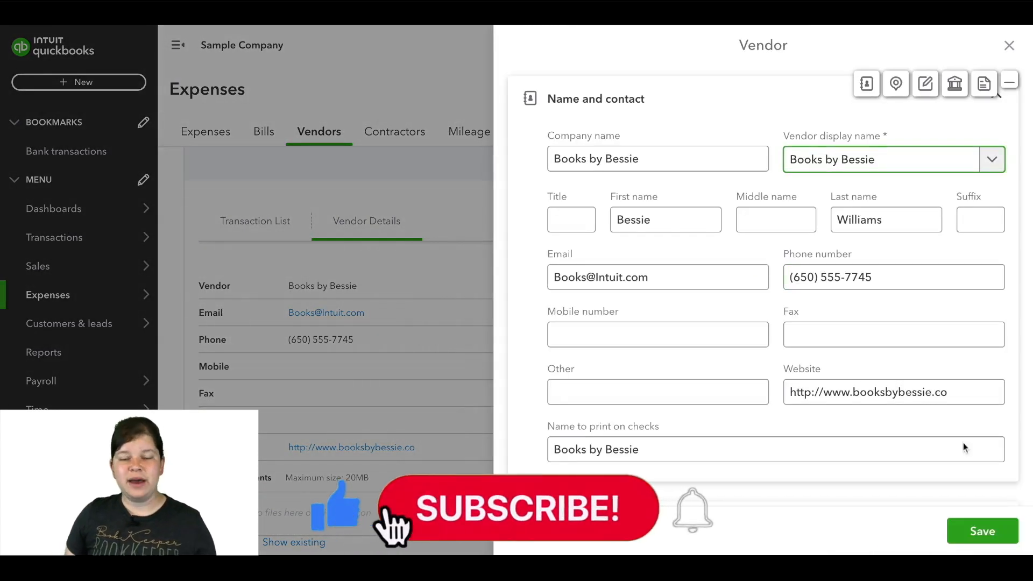
{"action": "left_click", "coordinate": [982, 531]}
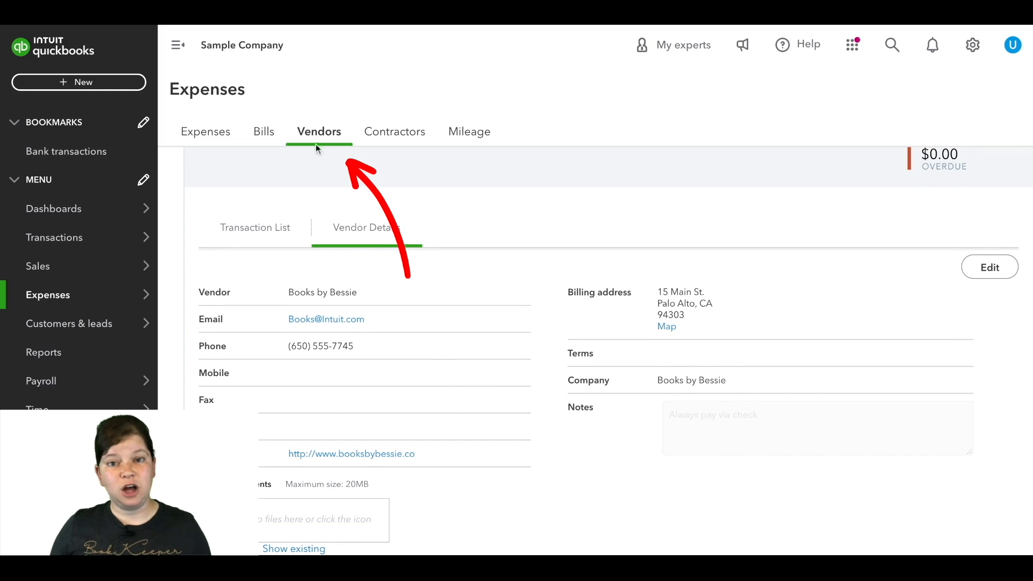
Create vendor 406 Bookkeeping Services LLC at 1234 Example St, Example City, ST 12345.
{"action": "left_click", "coordinate": [318, 132]}
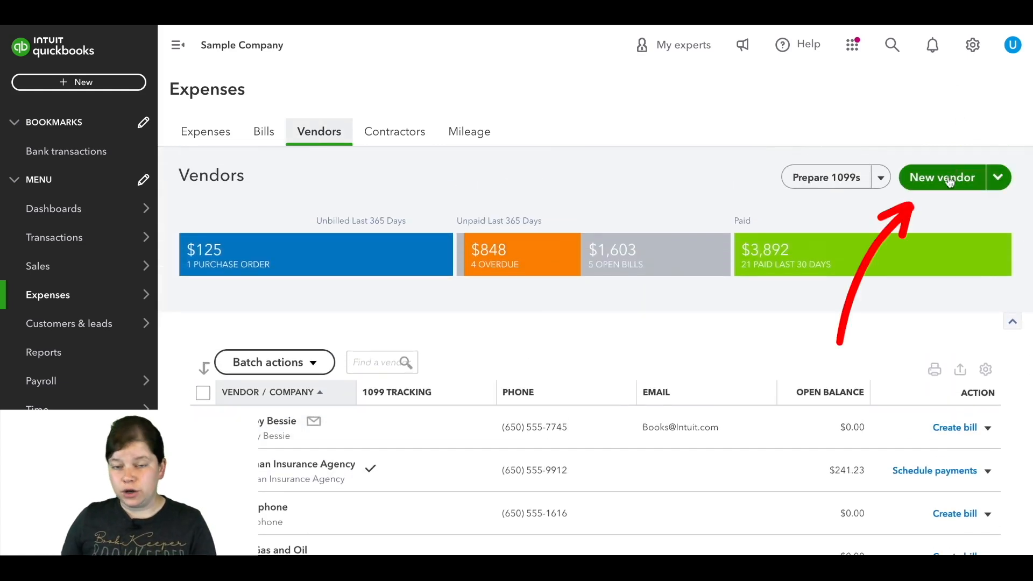
{"action": "left_click", "coordinate": [941, 178]}
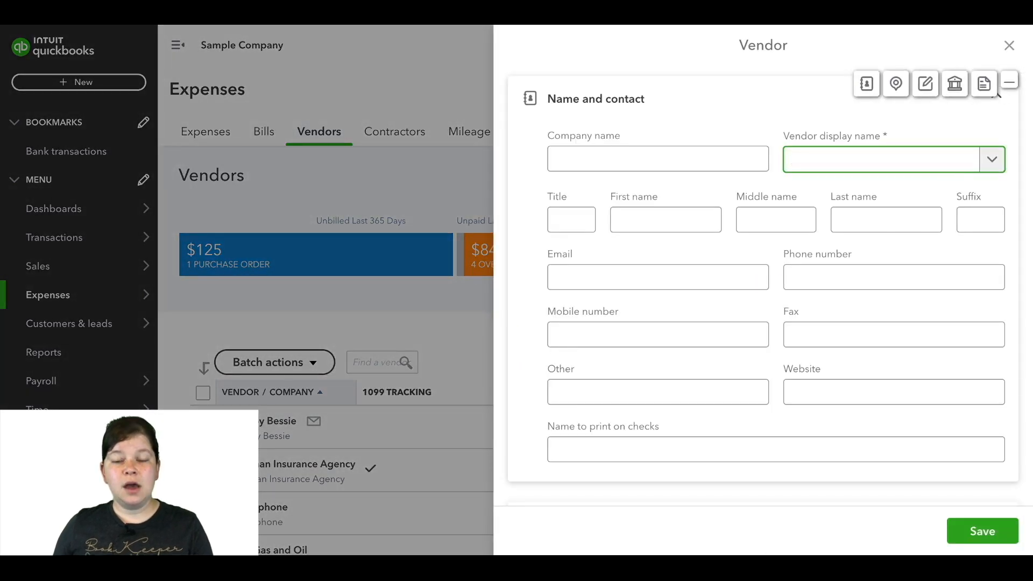
{"action": "type", "text": "406 Bookkeeping Services LLC"}
{"action": "type", "text": "1"}
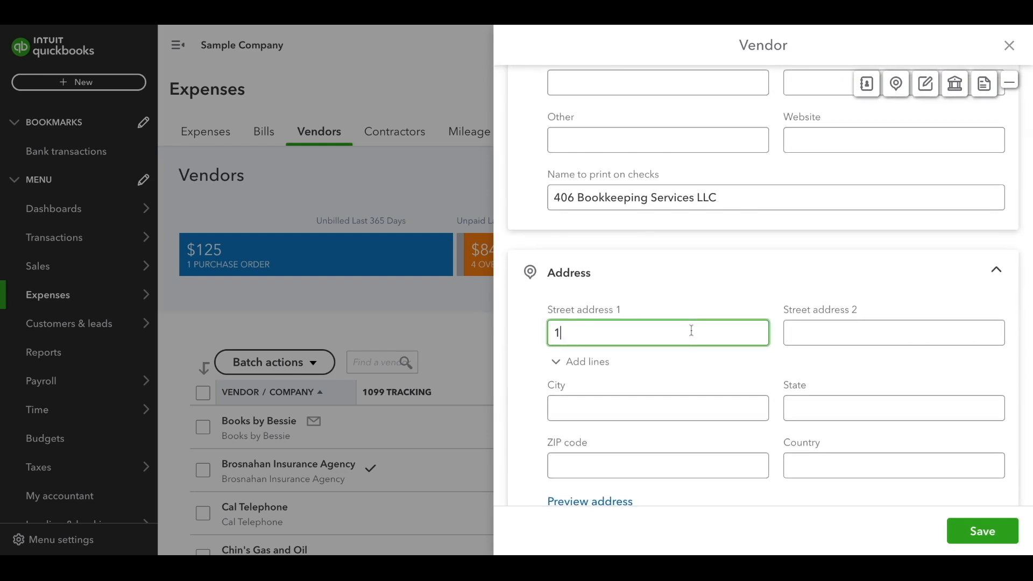
{"action": "type", "text": "Example City"}
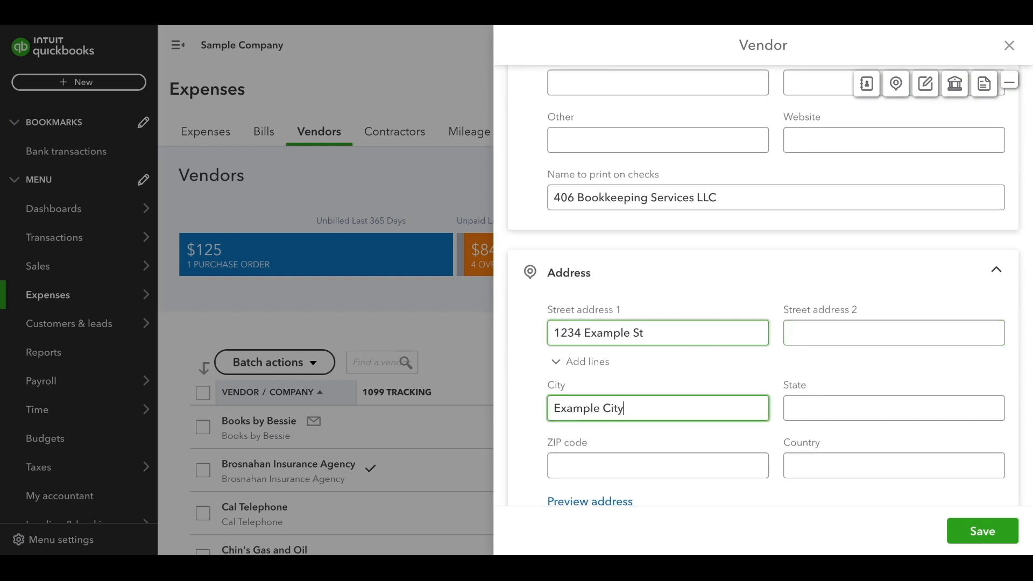
{"action": "type", "text": "Unites States"}
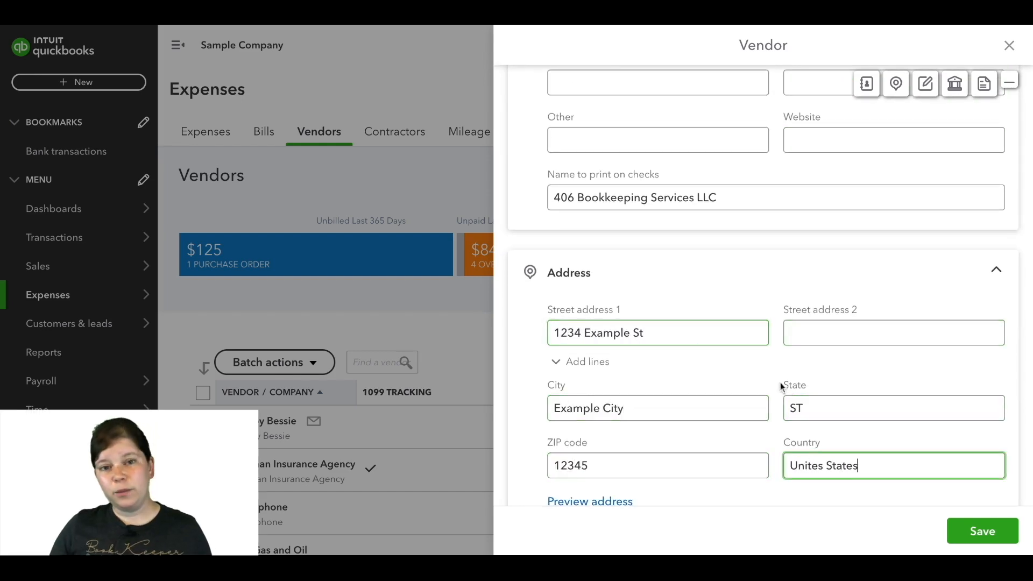
{"action": "left_click", "coordinate": [979, 531]}
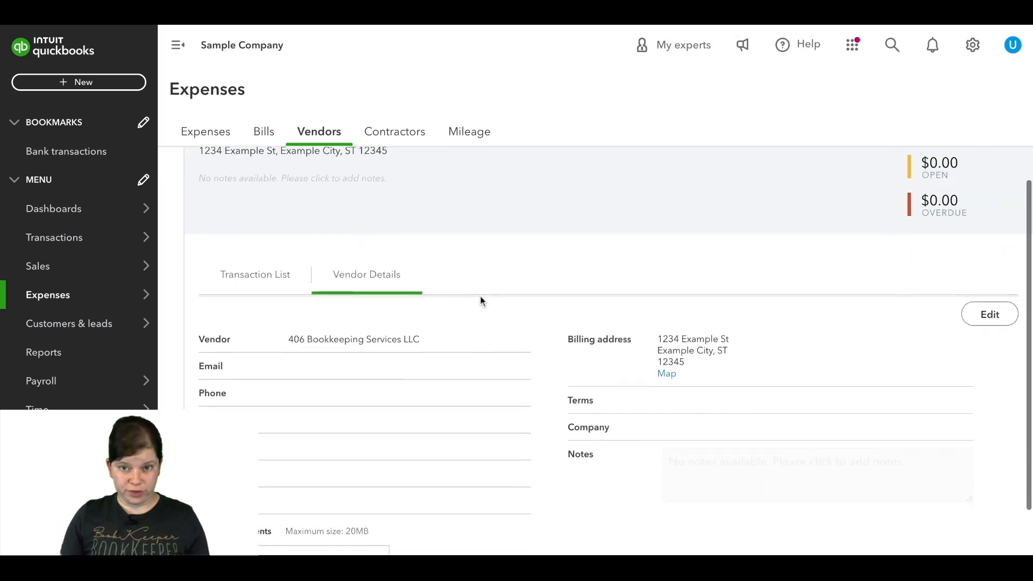
Go to the Bills page and list the Add bill options.
{"action": "scroll", "scroll_direction": "up", "scroll_amount": 3}
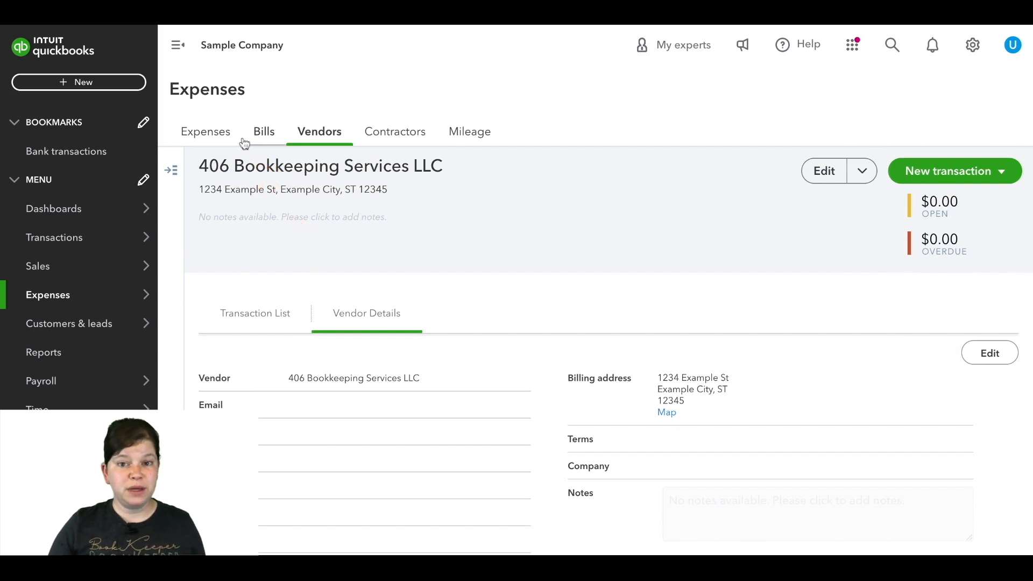
{"action": "left_click", "coordinate": [264, 131]}
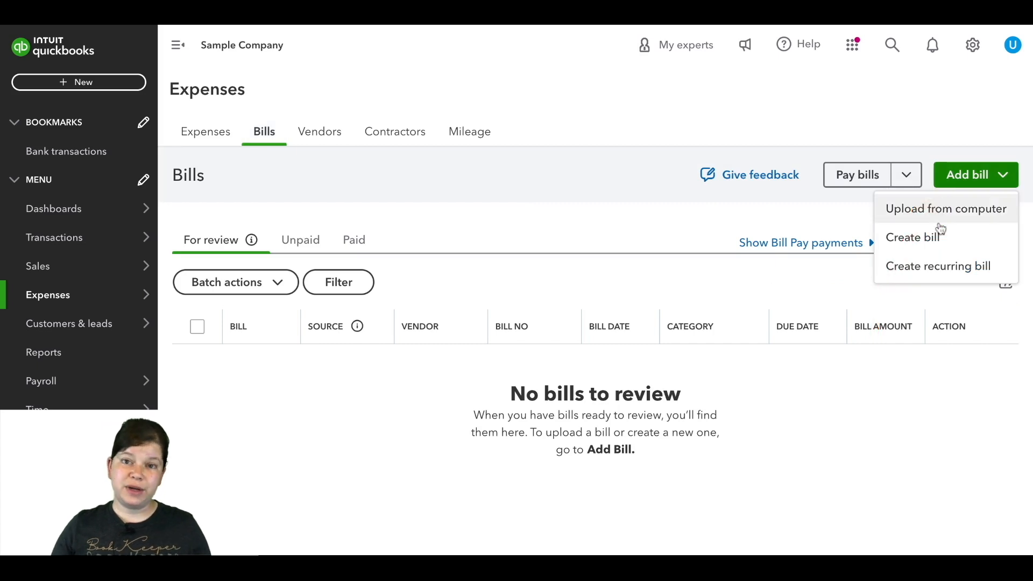
Save a $100 bill for 406 Bookkeeping Services LLC under Legal & Professional Fees.
{"action": "left_click", "coordinate": [912, 237]}
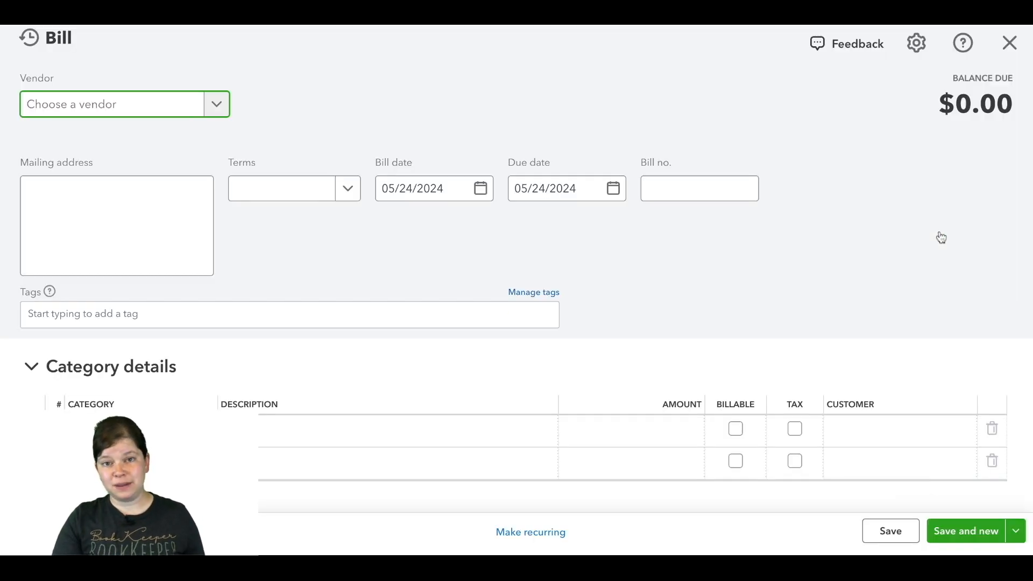
{"action": "mouse_move", "coordinate": [186, 108]}
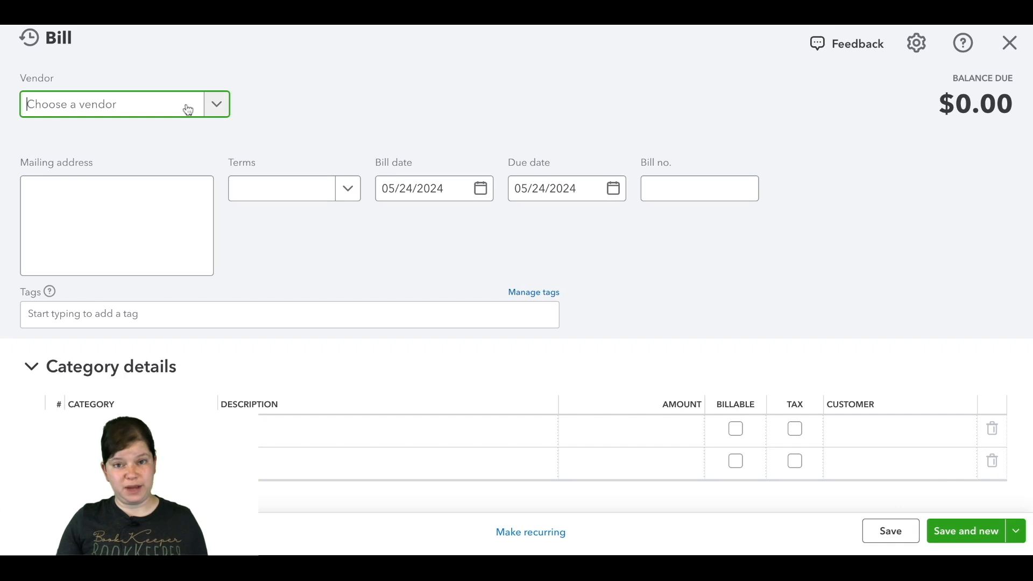
{"action": "type", "text": "406 Bookkeeping Services LLC"}
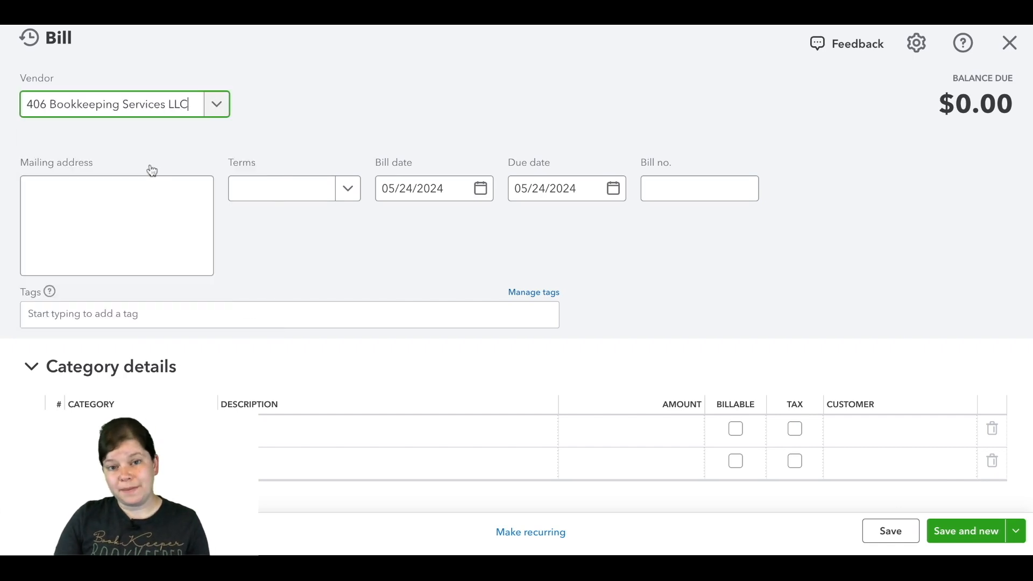
{"action": "left_click", "coordinate": [124, 104]}
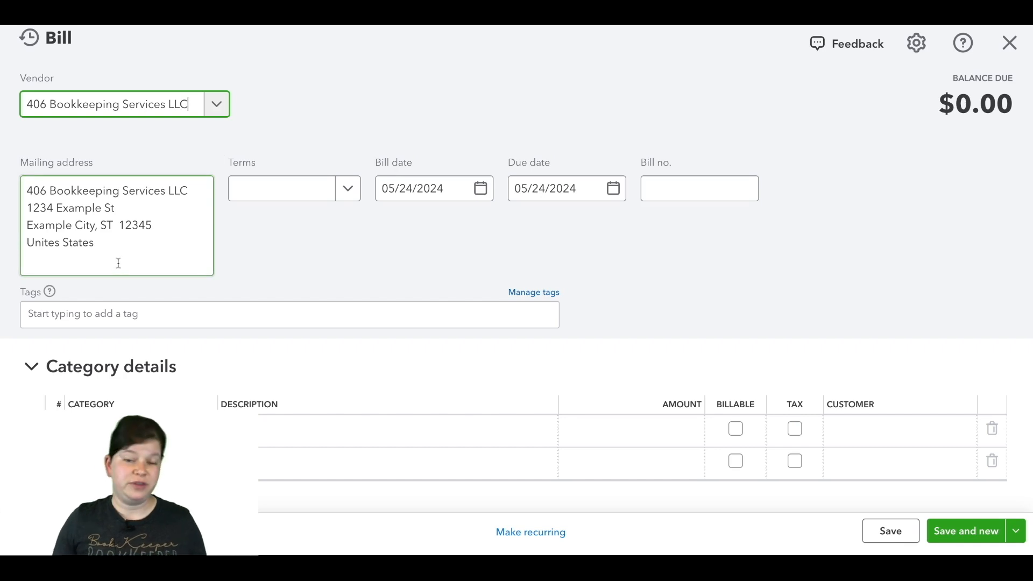
{"action": "type", "text": "bookk"}
{"action": "left_click", "coordinate": [631, 430]}
{"action": "type", "text": "100"}
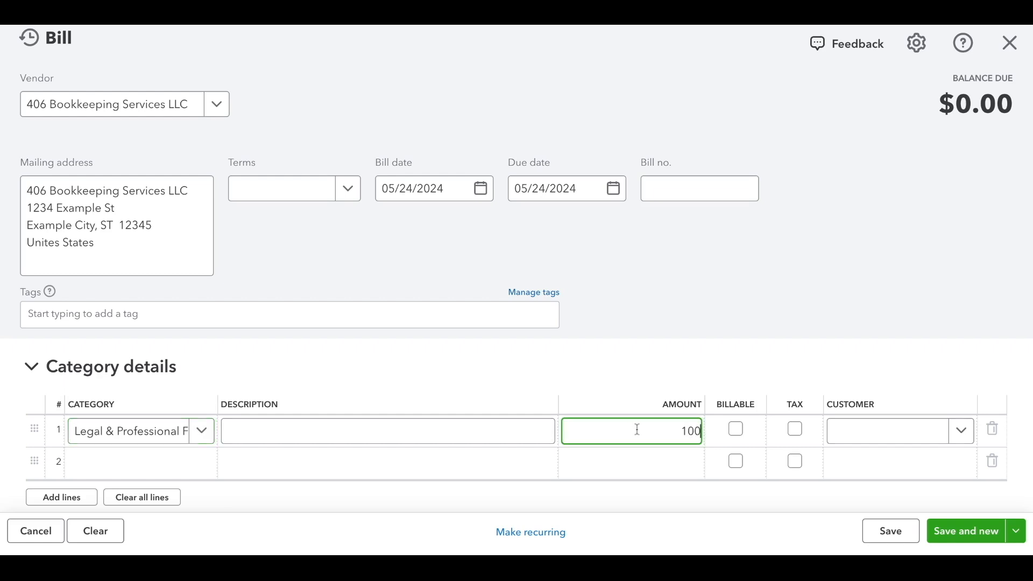
{"action": "left_click", "coordinate": [1015, 531]}
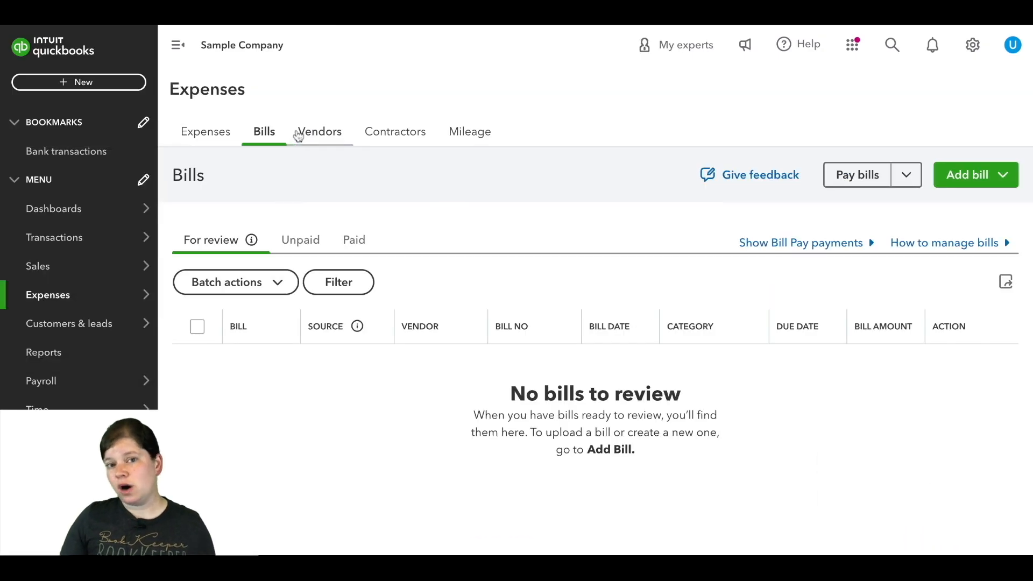
Find 406 Bookkeeping Services LLC's $100.00 open balance in the Vendors list.
{"action": "left_click", "coordinate": [319, 131]}
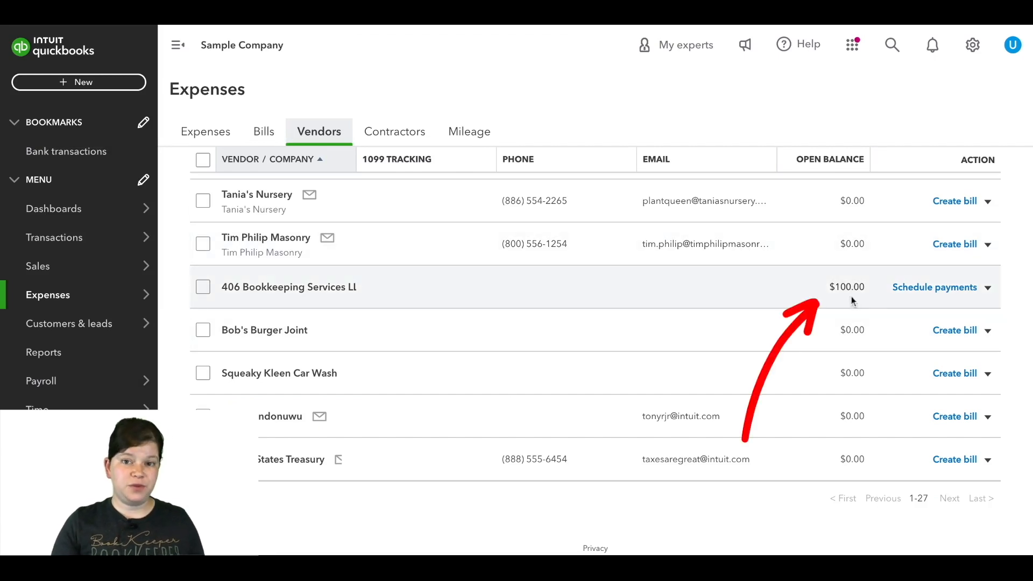
{"action": "scroll", "scroll_direction": "down", "scroll_amount": 3}
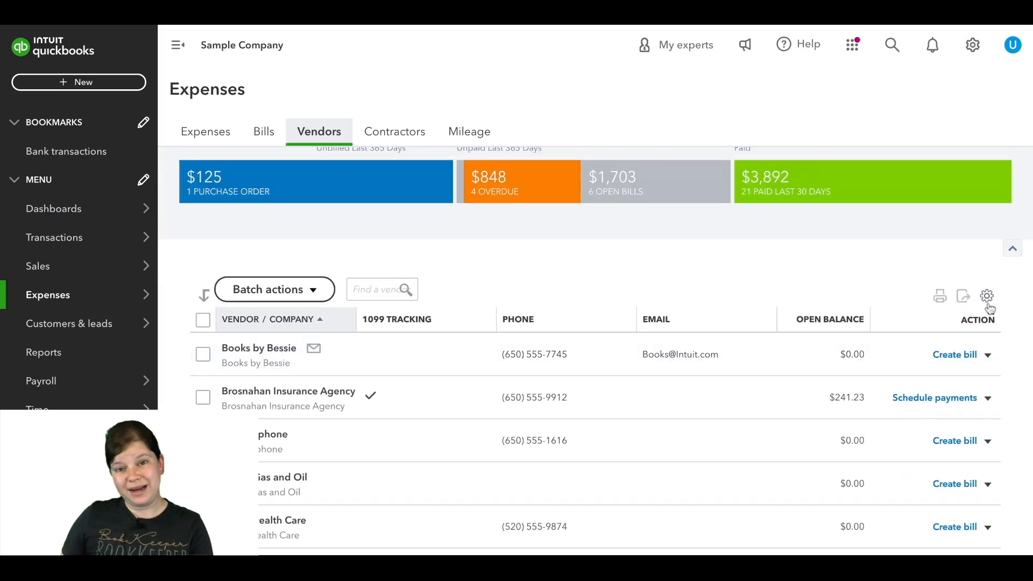
{"action": "left_click", "coordinate": [987, 296]}
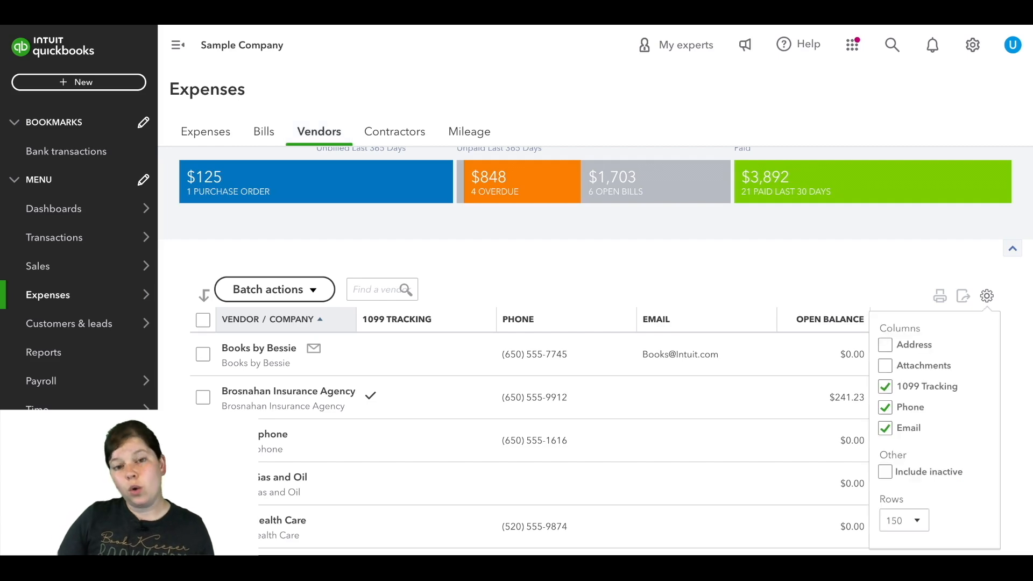
{"action": "mouse_move", "coordinate": [914, 359]}
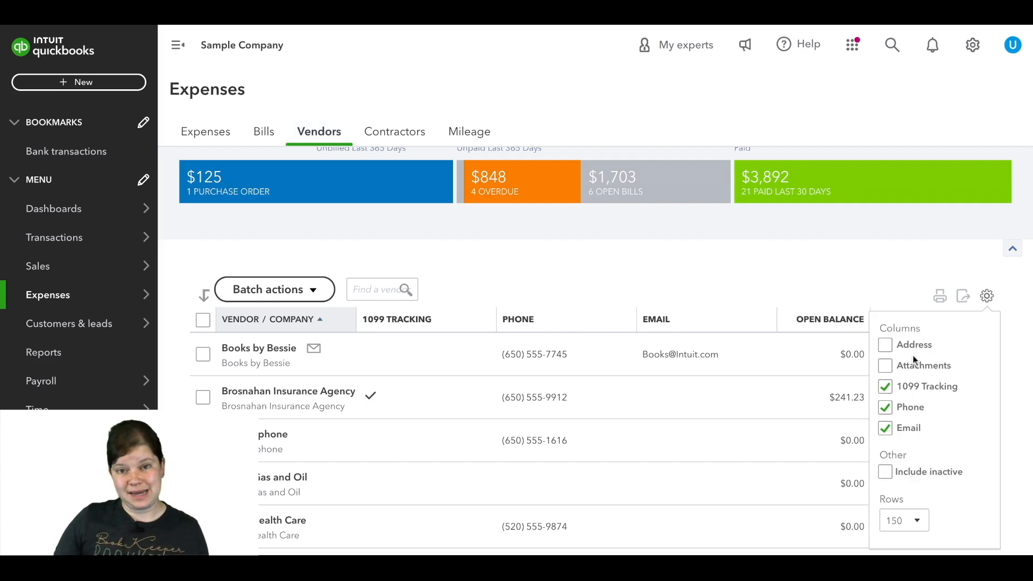
{"action": "left_click", "coordinate": [986, 296]}
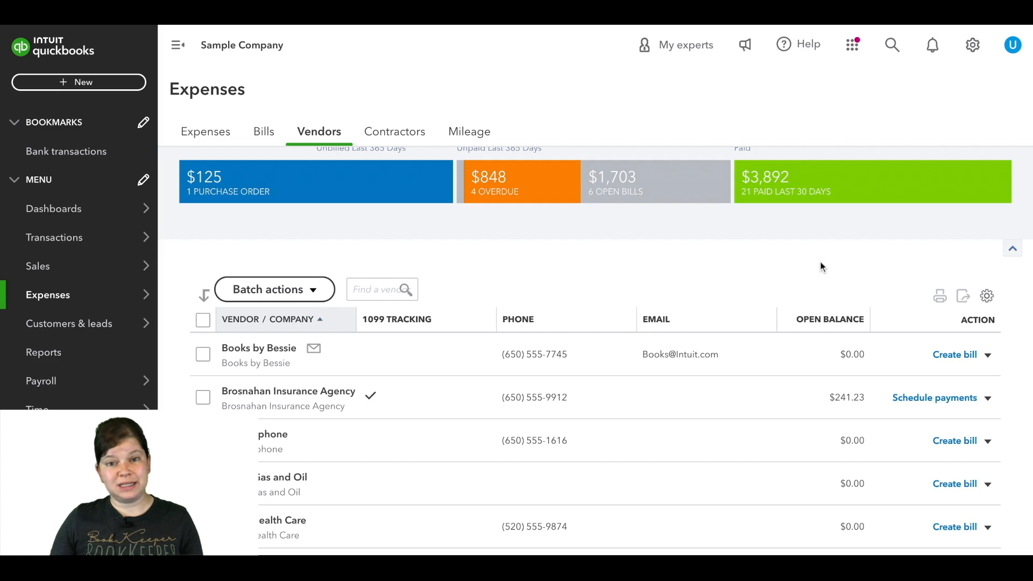